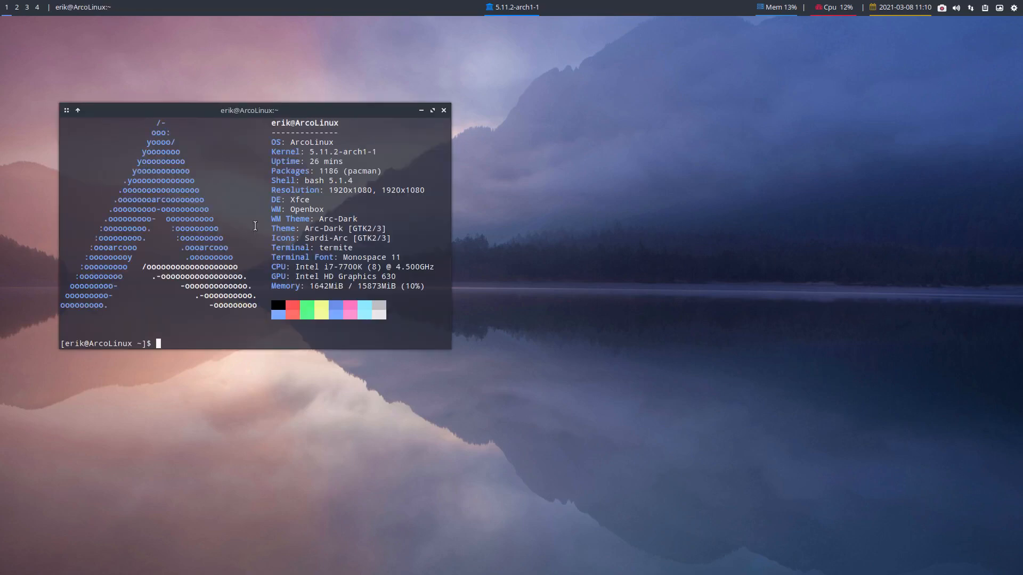
- Run the iso command to print the ArcoLinuxB-xtended v21.03.7 release and build date
type("iso")
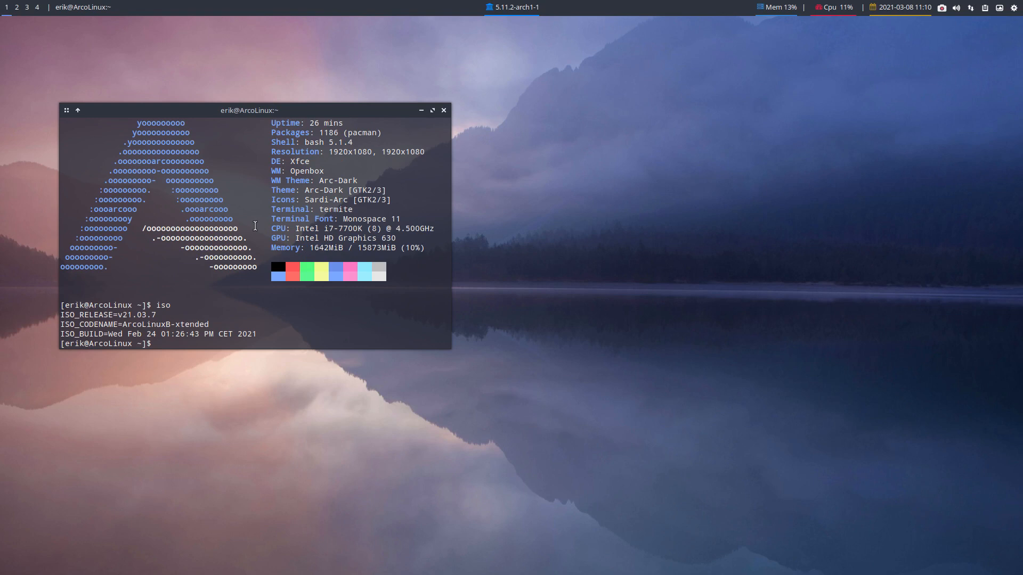
mouse_move(370, 111)
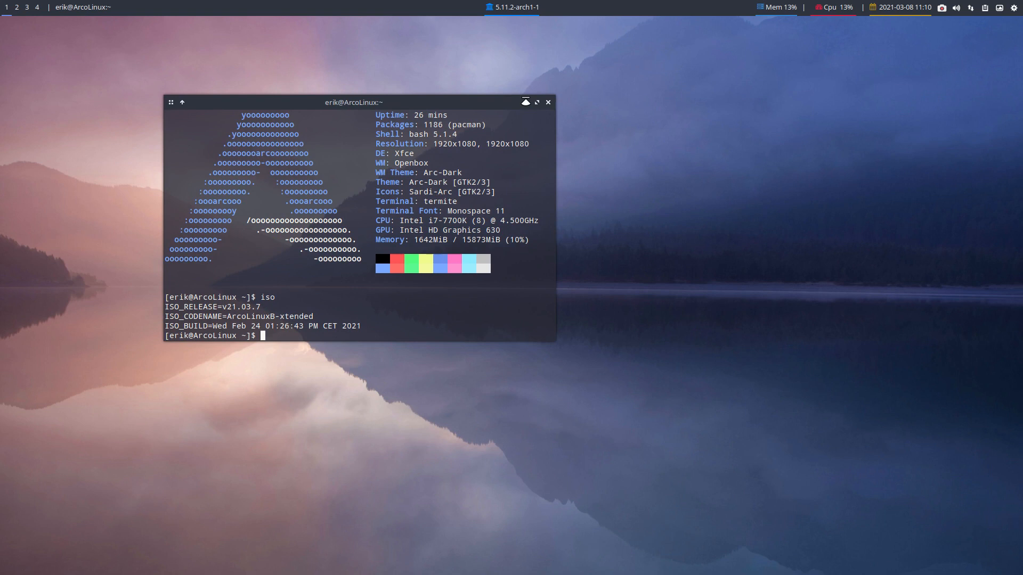
- Close the terminal, launch Pamac and search for picom to list compton (picom) 8.2-1
left_click(548, 102)
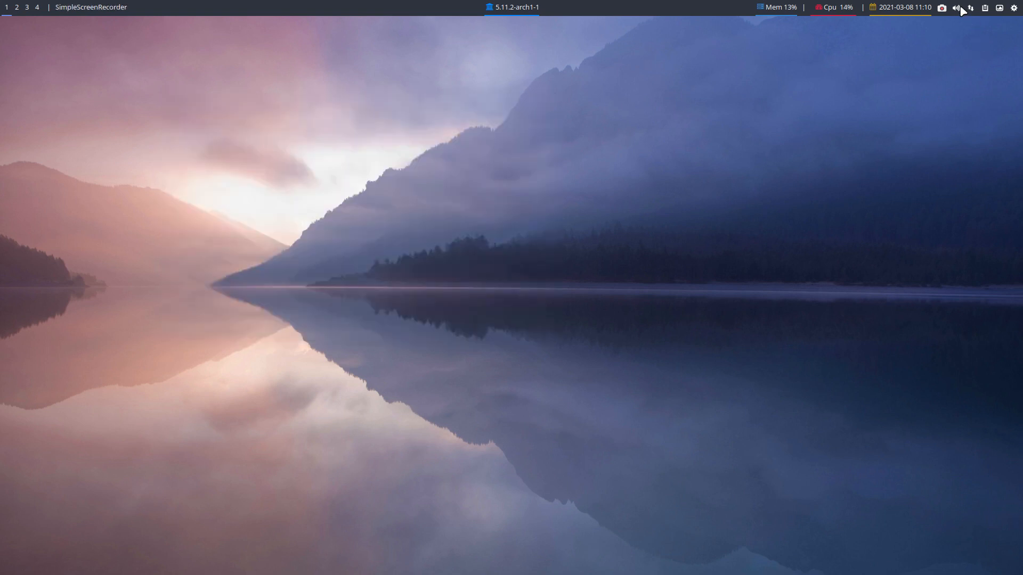
mouse_move(1013, 8)
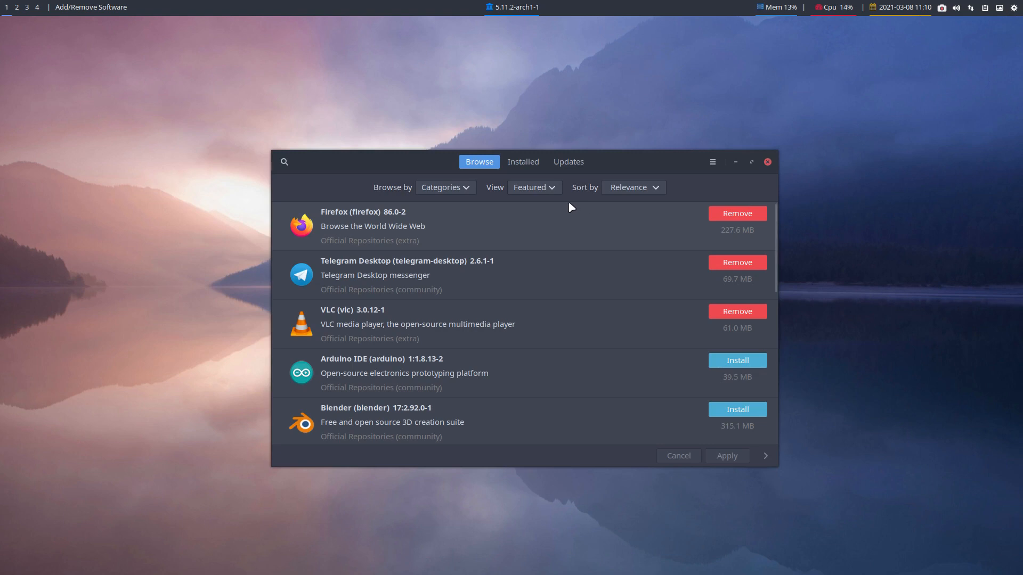
type("pa")
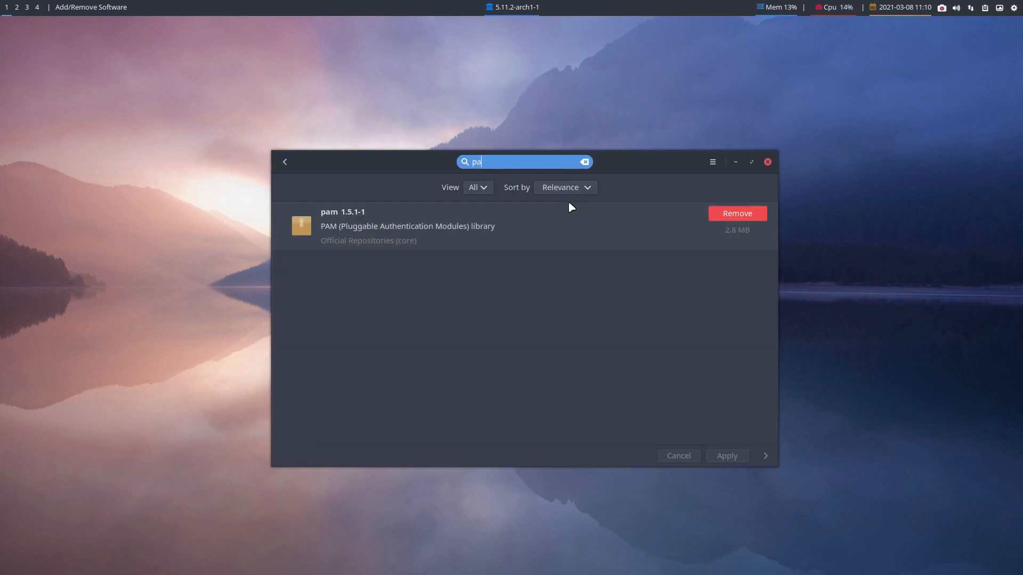
type("cio")
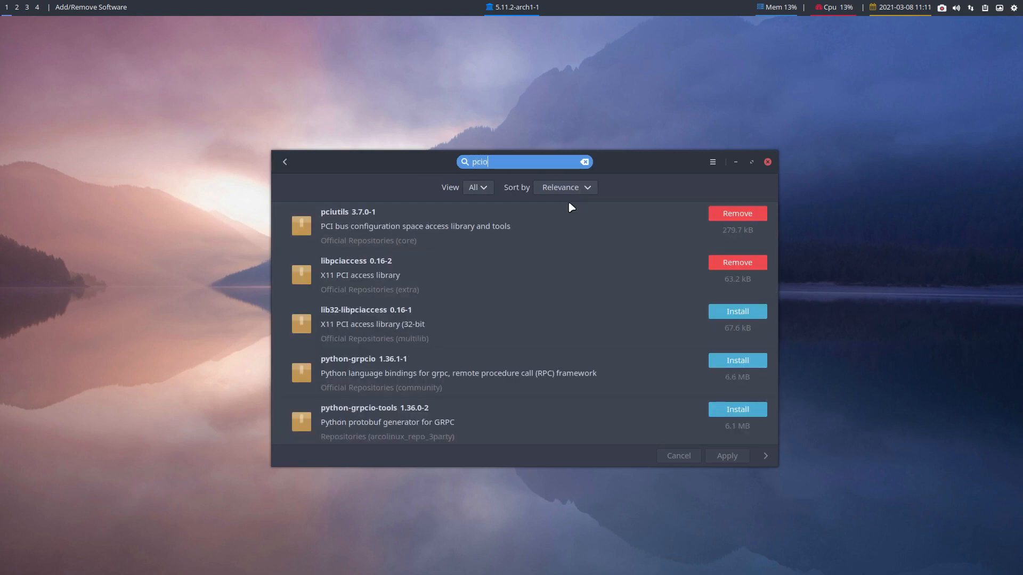
type("picom")
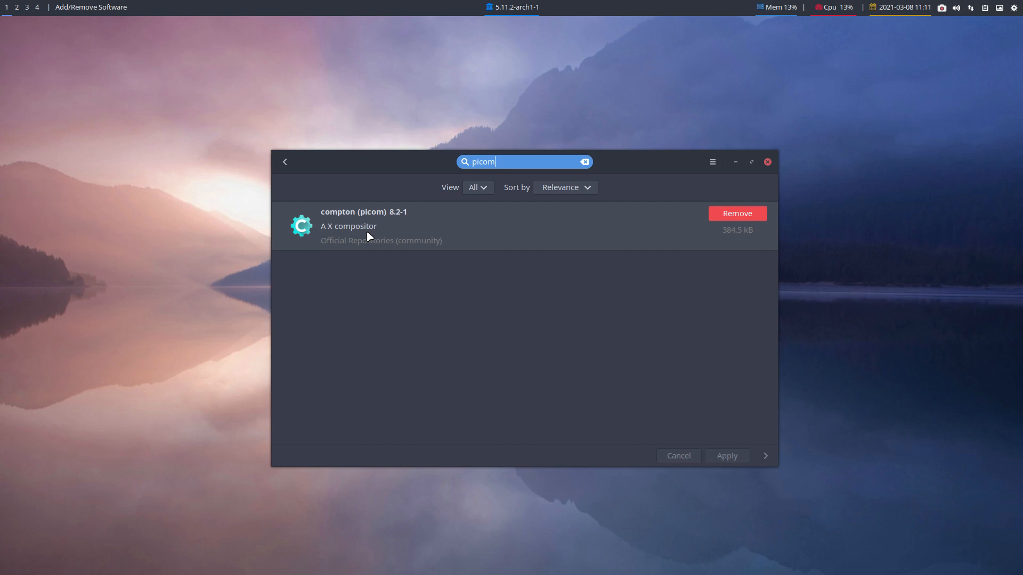
mouse_move(503, 233)
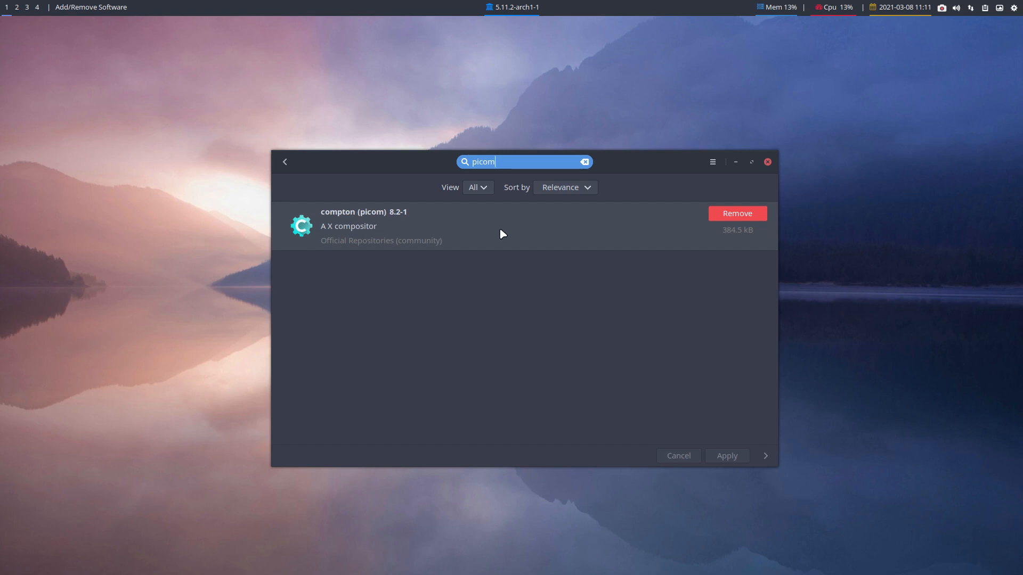
- View compton (picom)'s Files list to locate /etc/xdg/picom.conf, then launch Thunar on the home folder
left_click(364, 225)
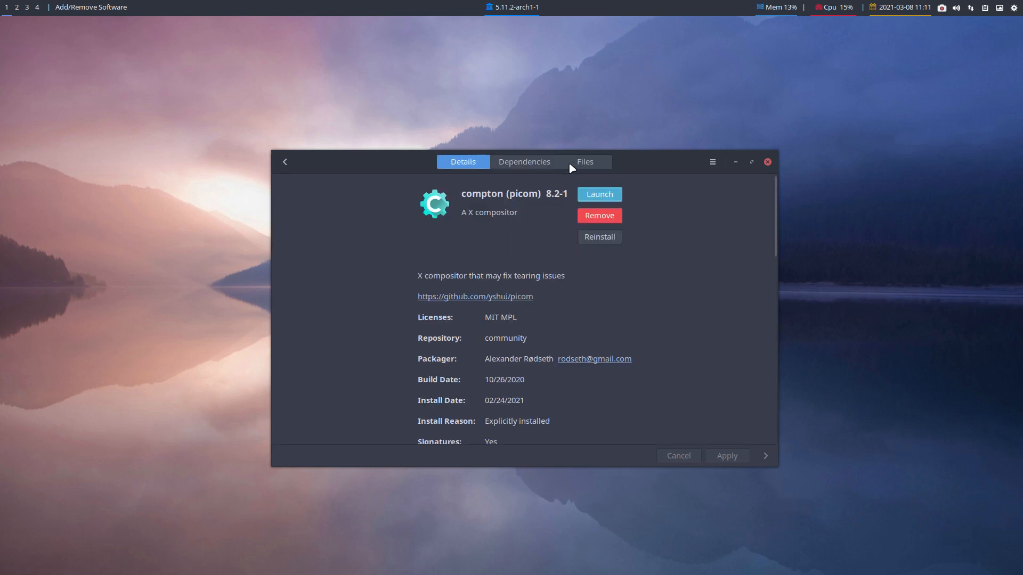
left_click(584, 162)
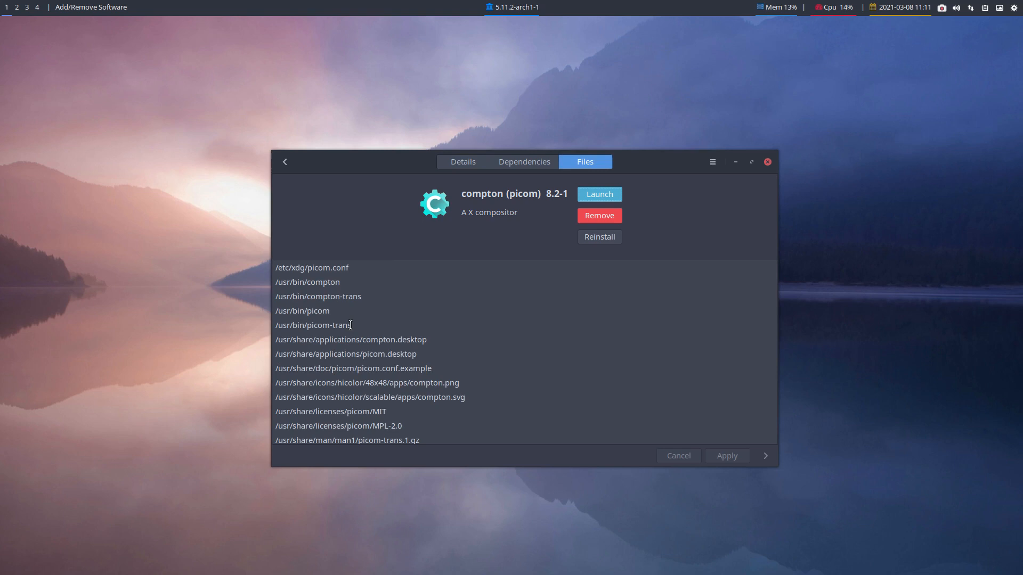
double_click(339, 268)
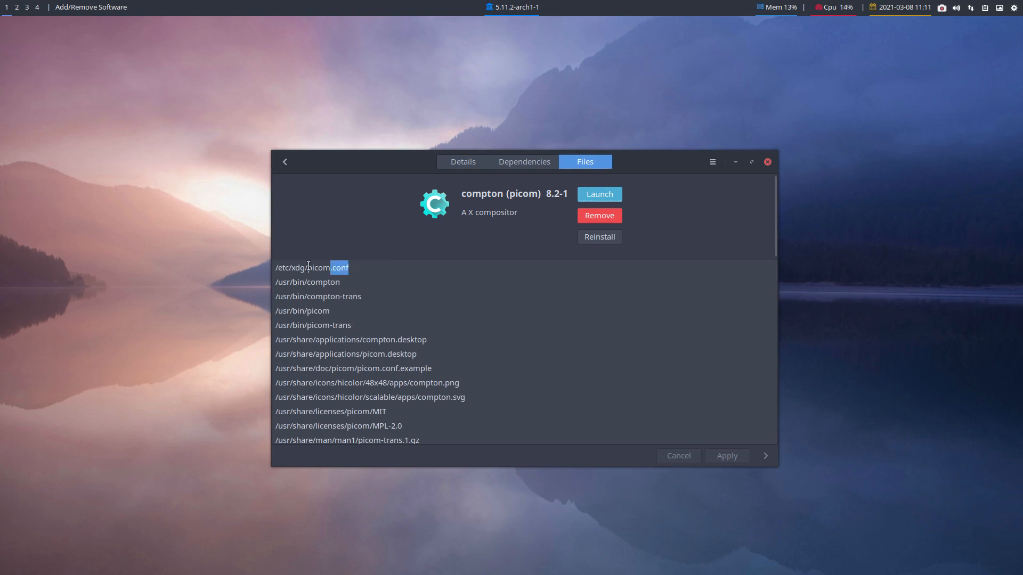
left_click(307, 282)
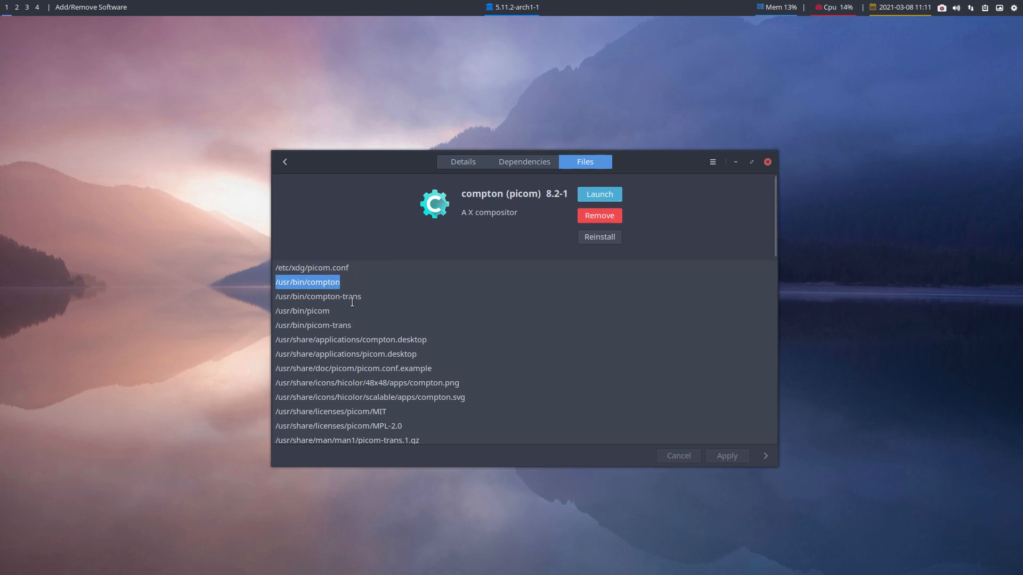
left_click(302, 309)
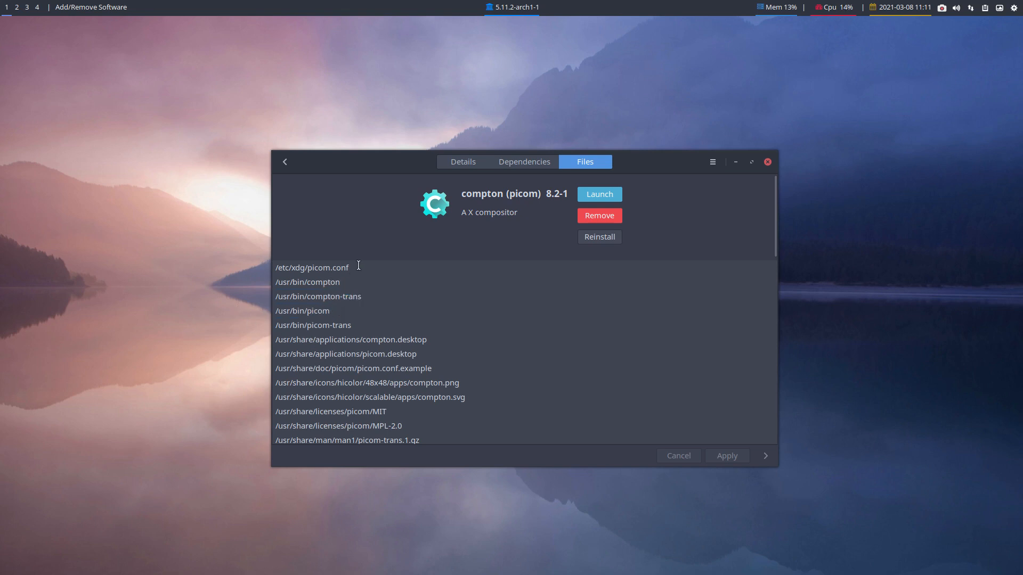
double_click(312, 268)
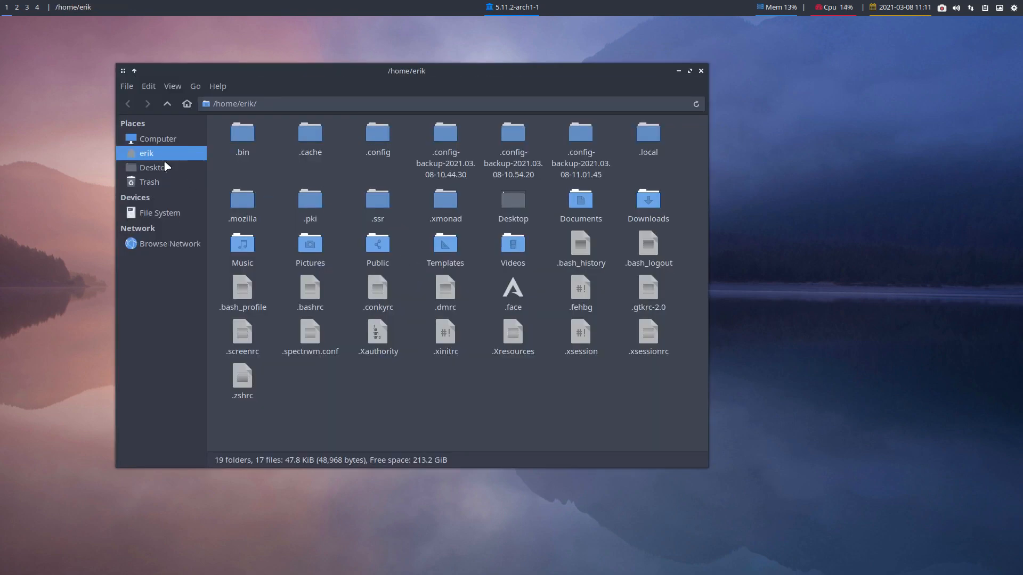
- Navigate from File System into /etc/xdg where picom.conf sits, cancelling an accidental rename
left_click(160, 212)
type("xdg")
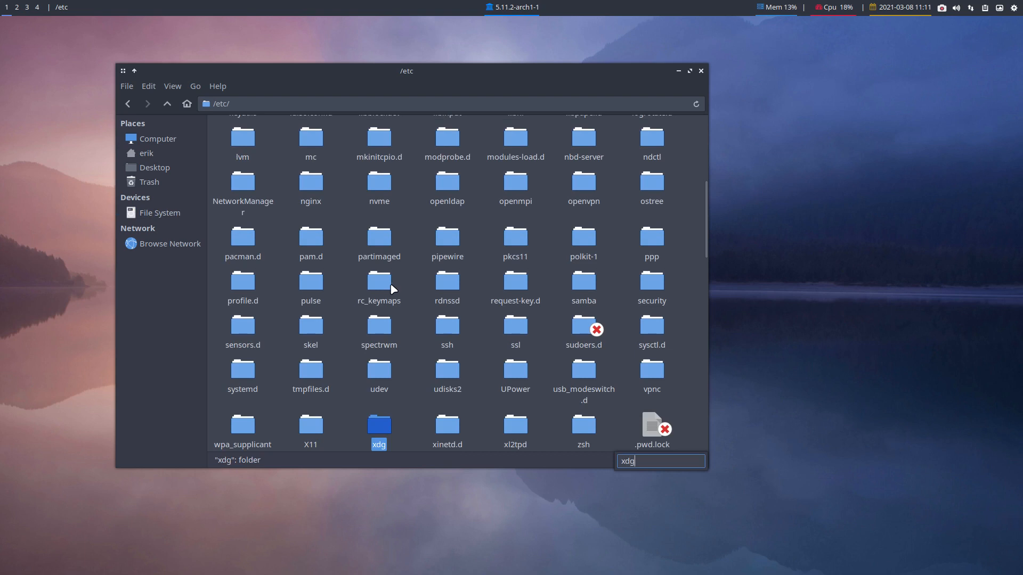
double_click(378, 423)
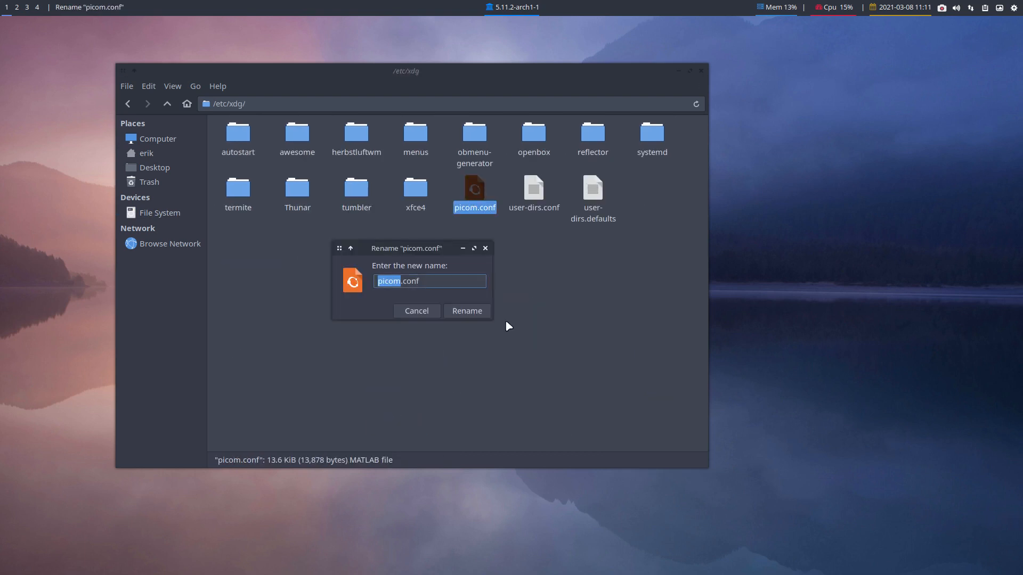
left_click(415, 310)
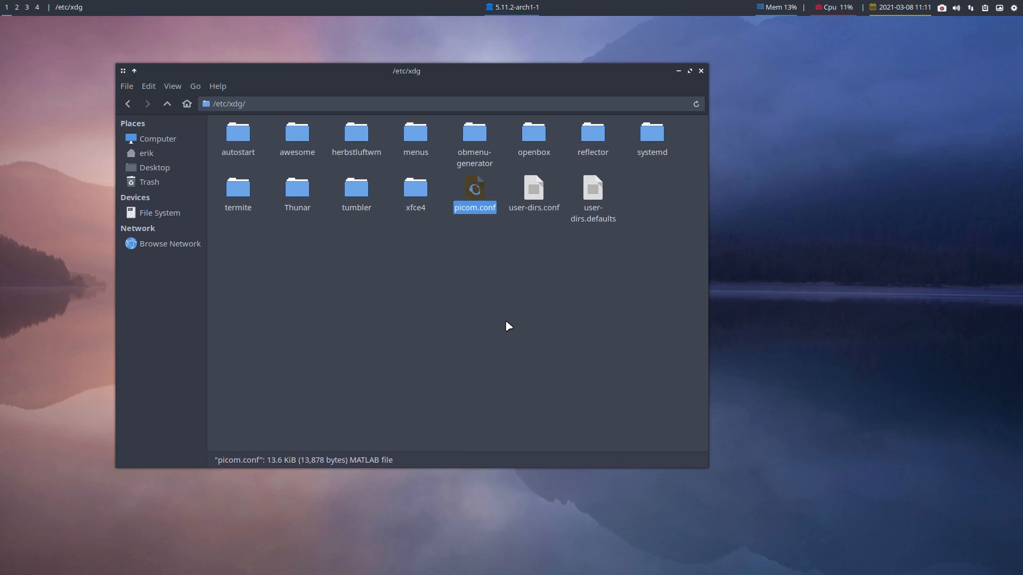
mouse_move(482, 191)
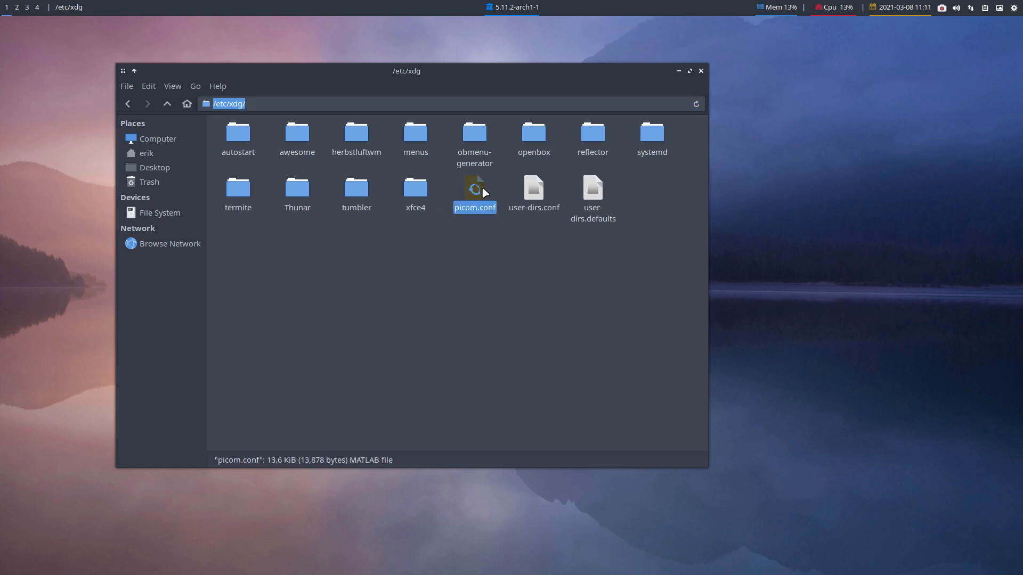
- Paste a copy of picom.conf onto the Desktop and rename it picom-or.conf
left_click(155, 167)
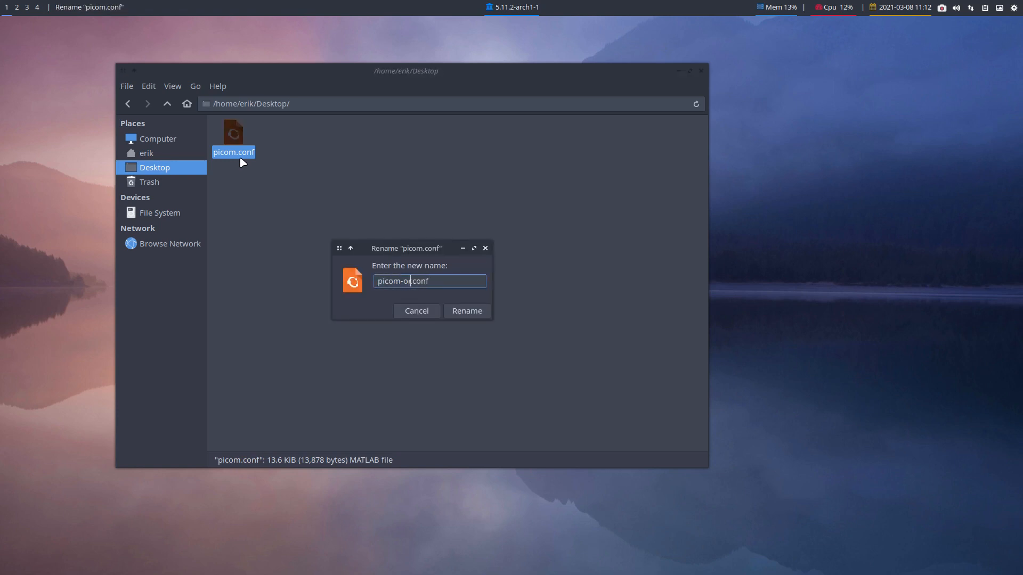
left_click(467, 311)
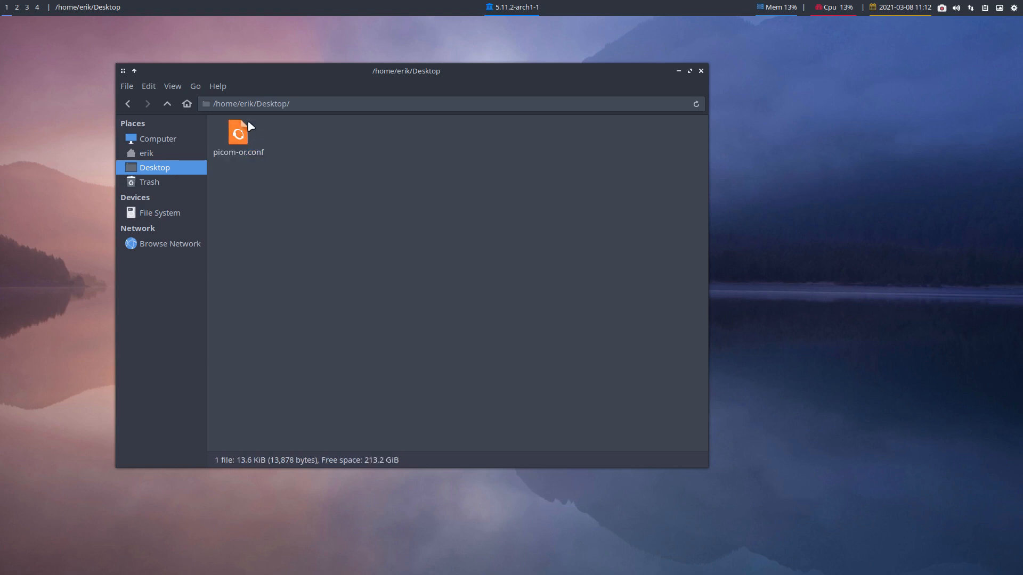
left_click(237, 138)
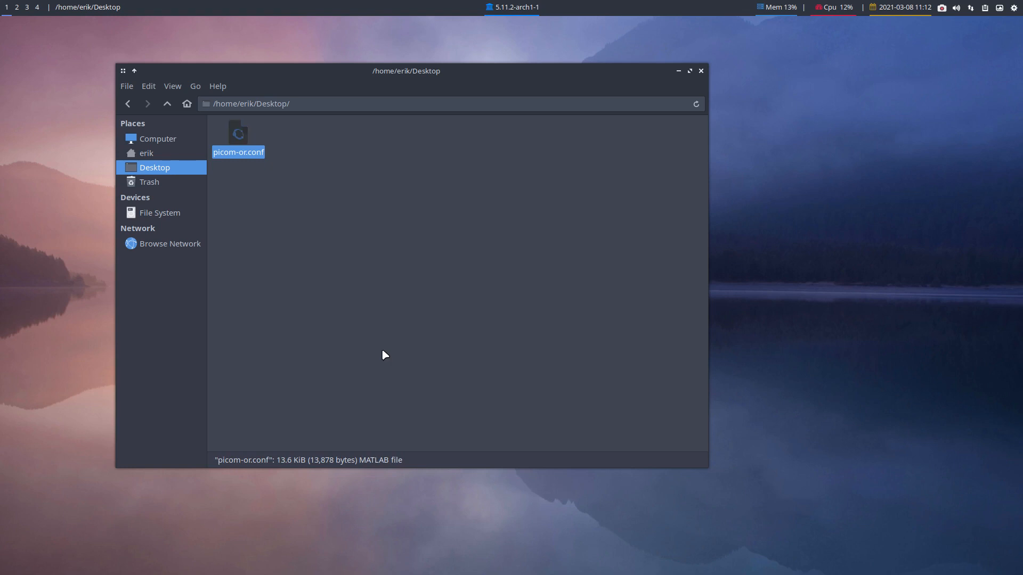
- Go into ~/.config and select both picom.conf and picom-or.conf together
left_click(146, 153)
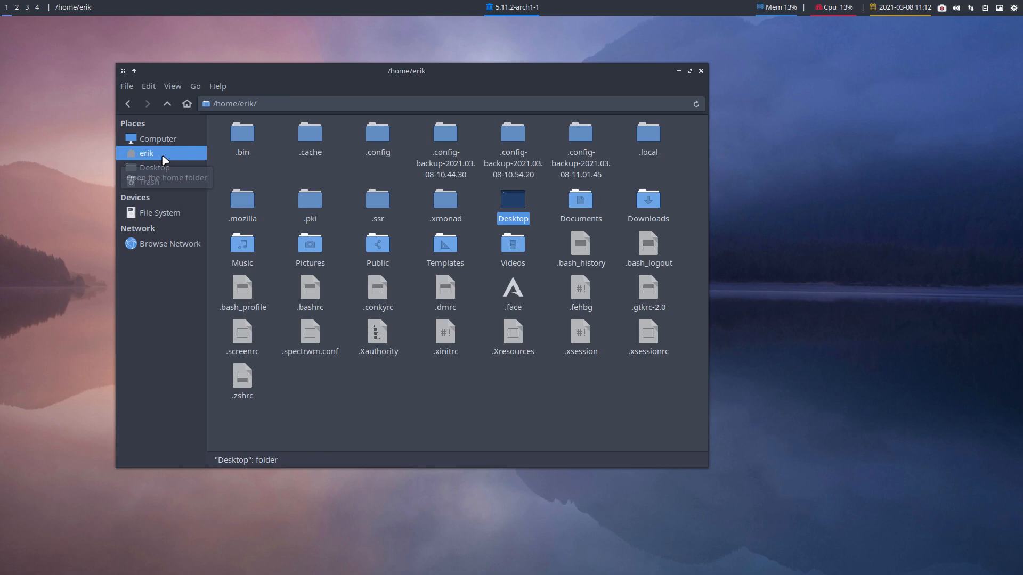
double_click(377, 131)
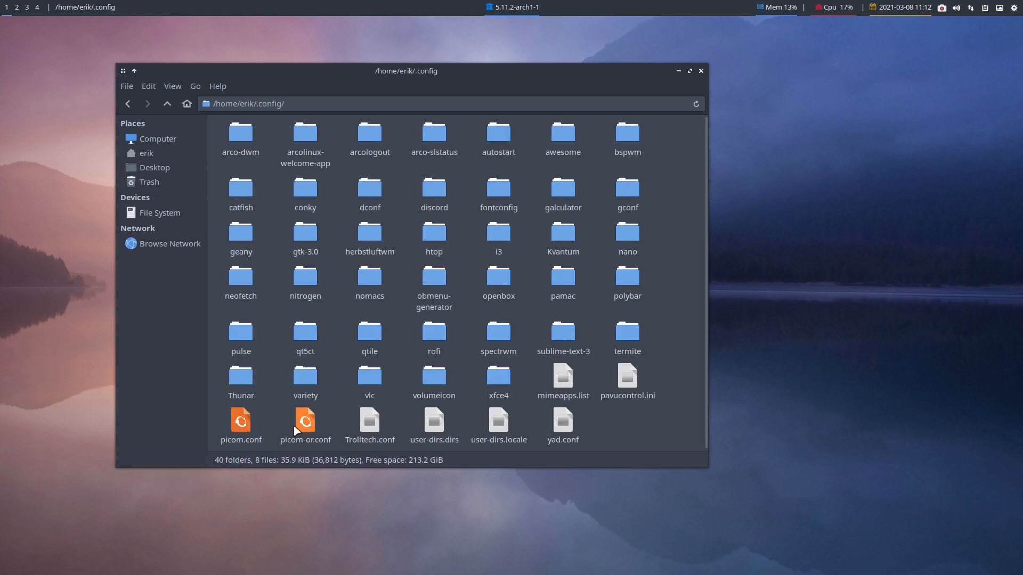
left_click(305, 421)
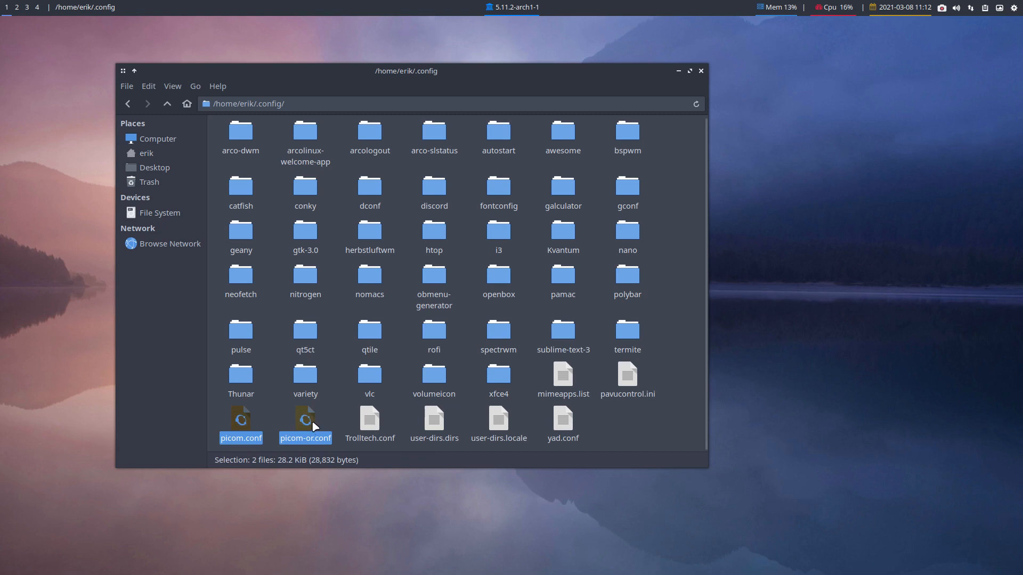
right_click(305, 424)
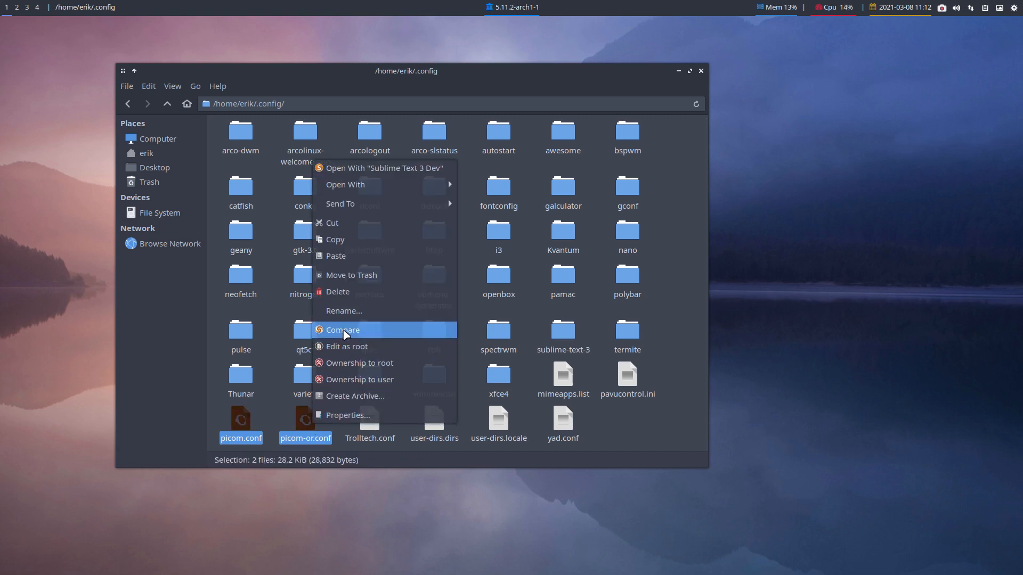
left_click(342, 329)
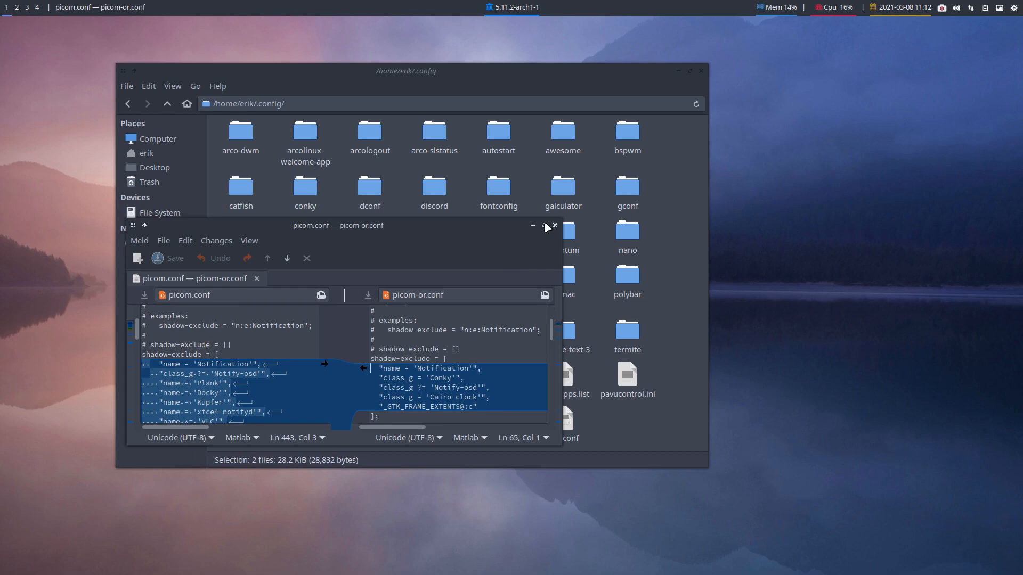
left_click(545, 226)
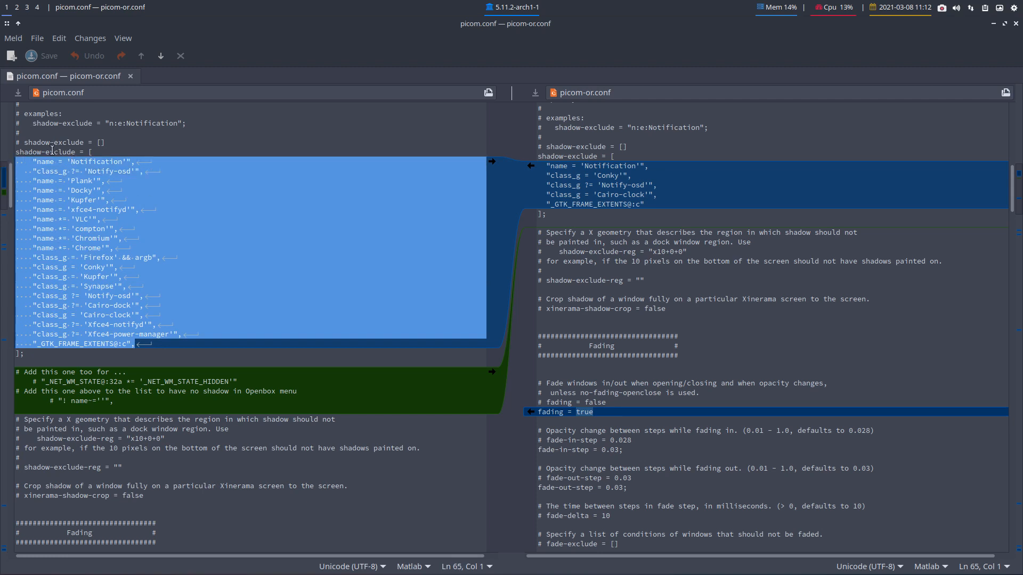
left_click(78, 210)
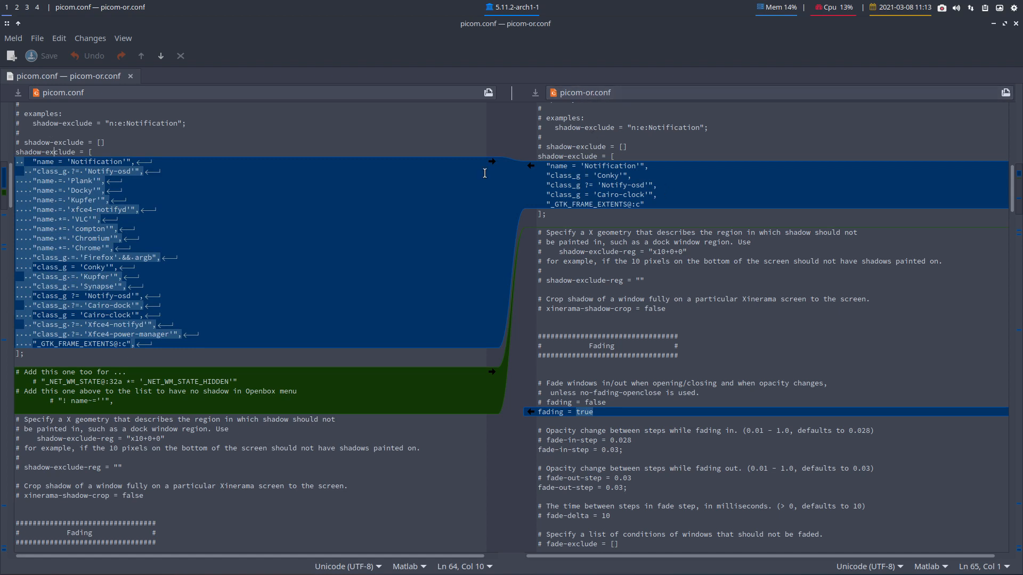
mouse_move(600, 187)
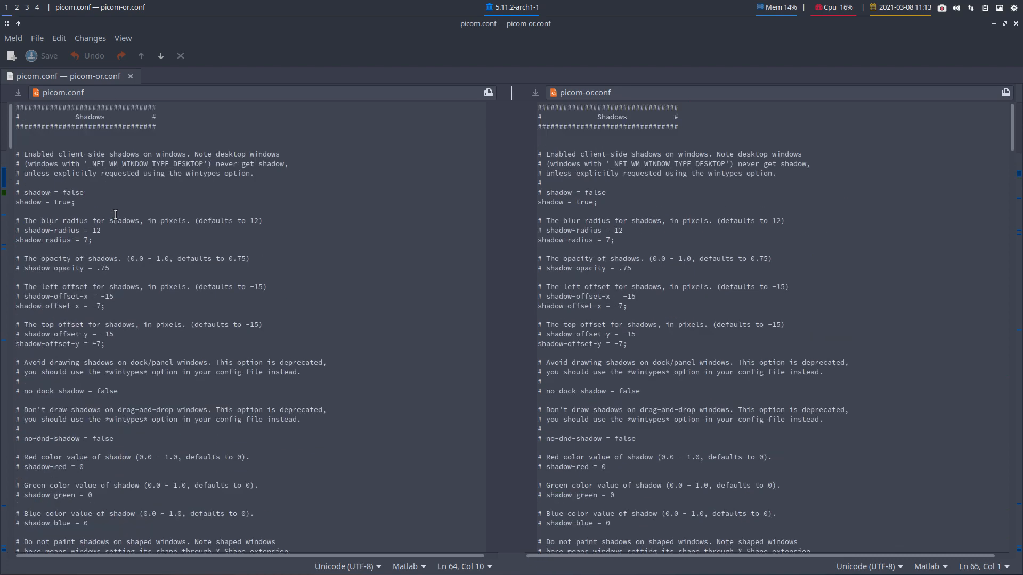
mouse_move(592, 193)
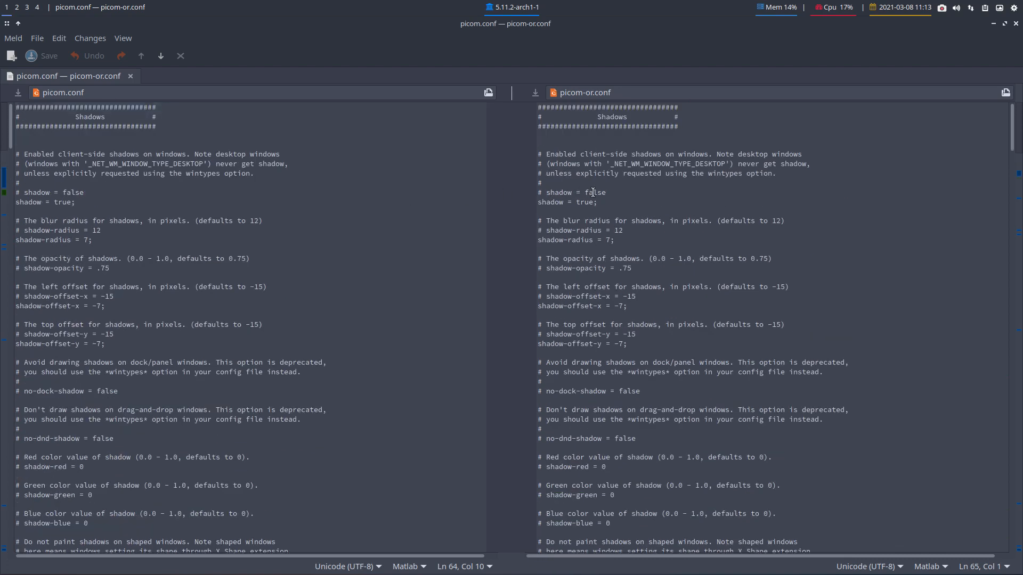
left_click(603, 117)
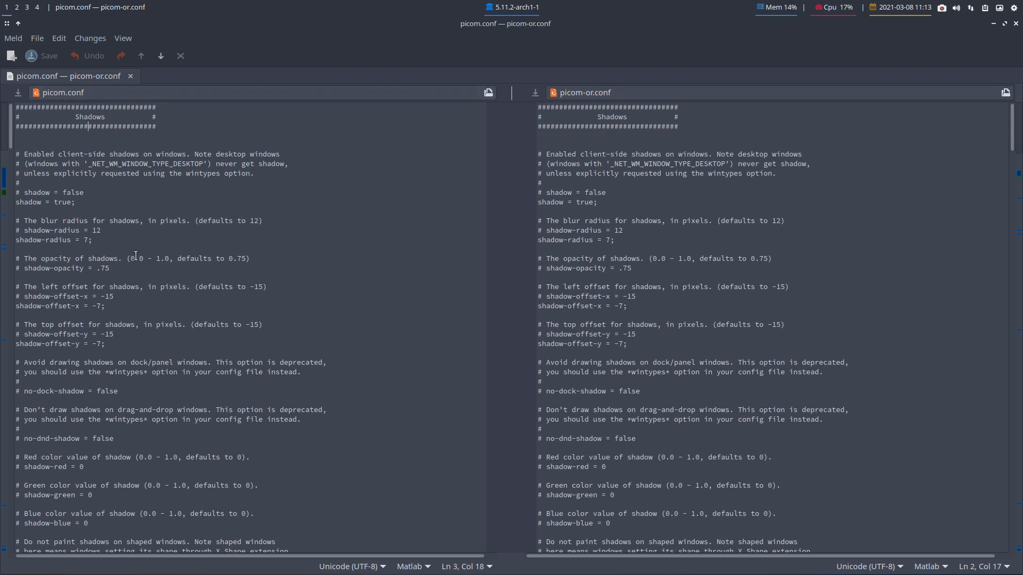
double_click(62, 202)
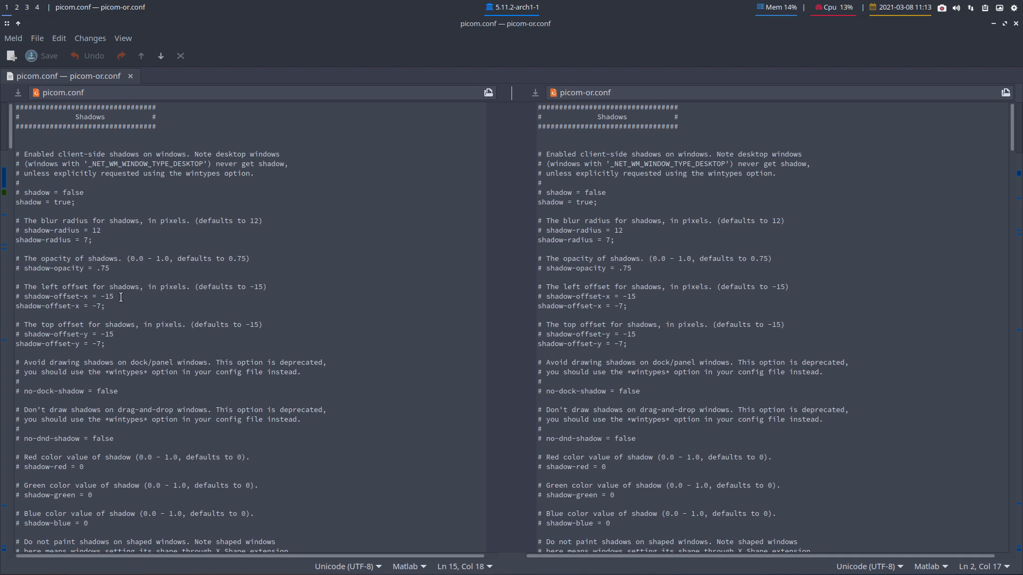
scroll("down", 3)
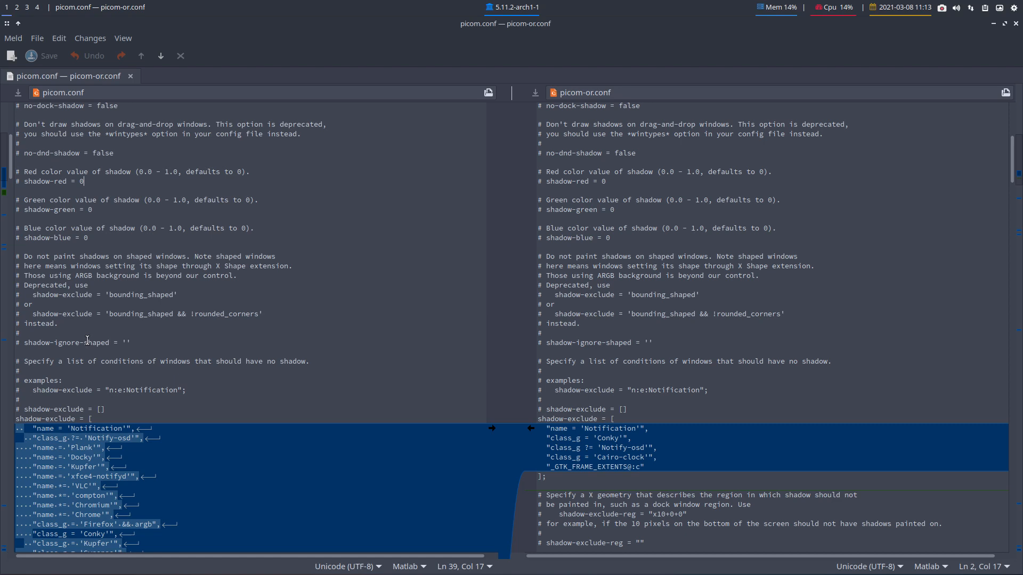
scroll("down", 3)
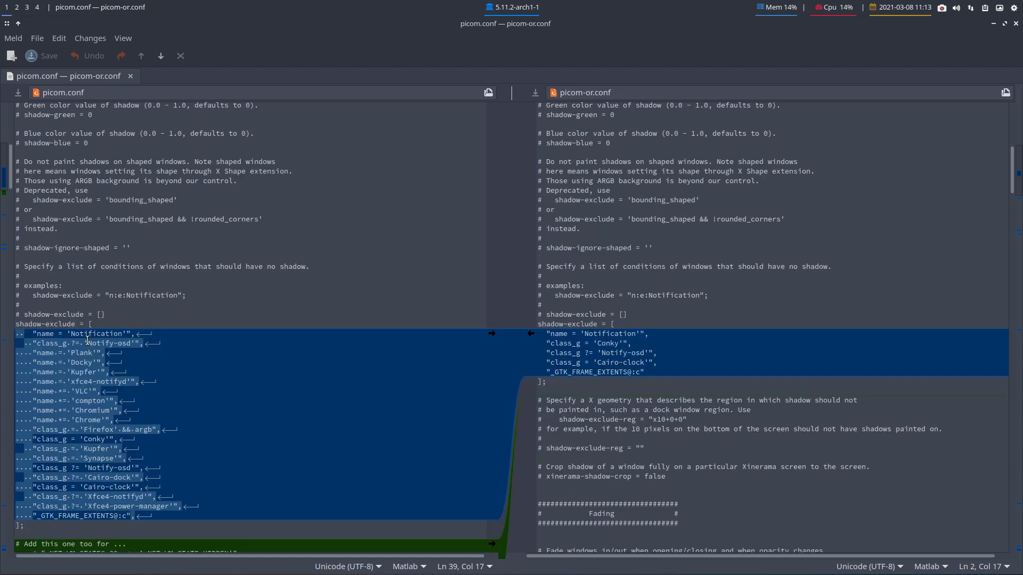
scroll("down", 3)
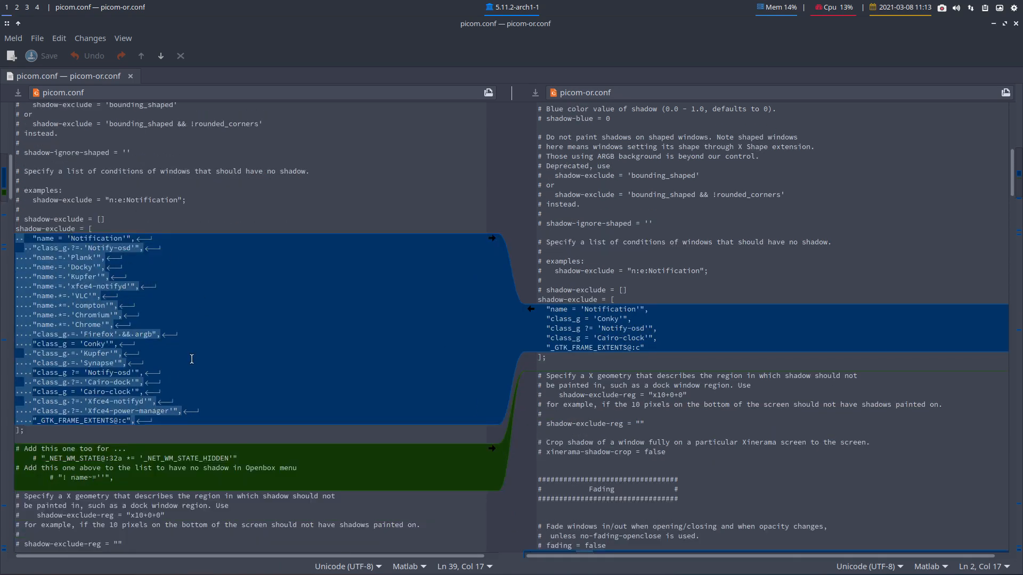
scroll("down", 3)
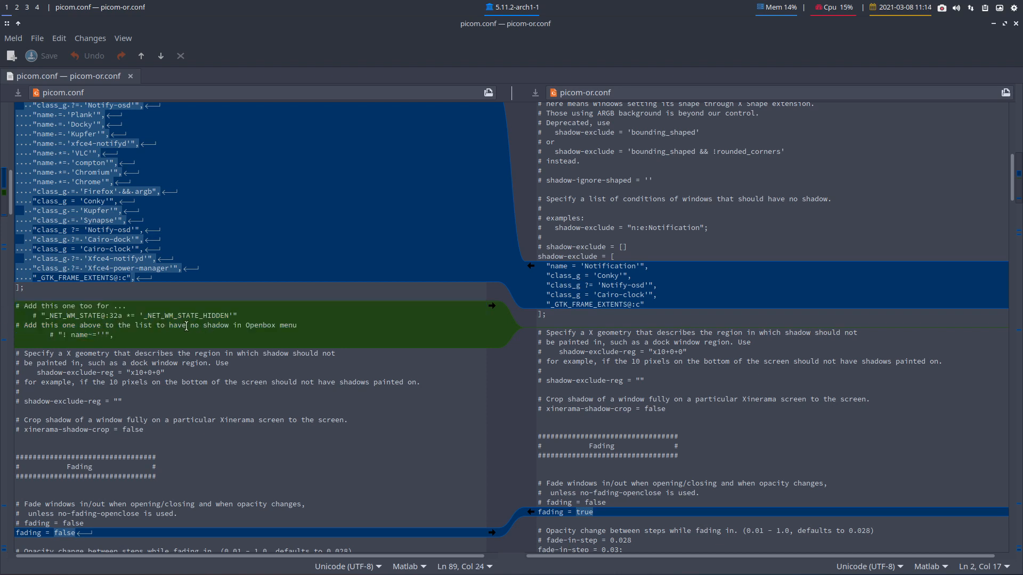
left_click_drag(185, 325, 296, 325)
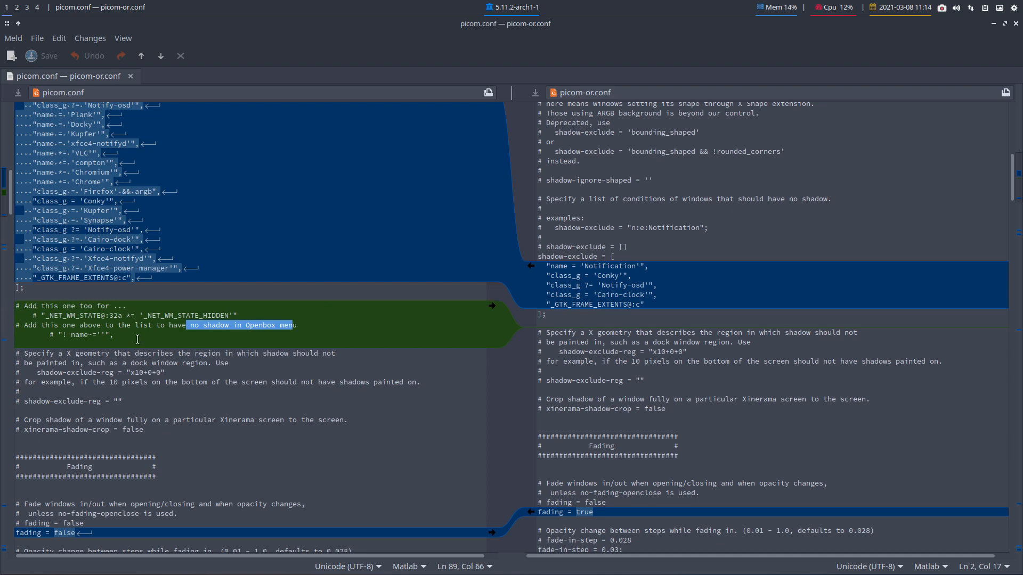
left_click(78, 334)
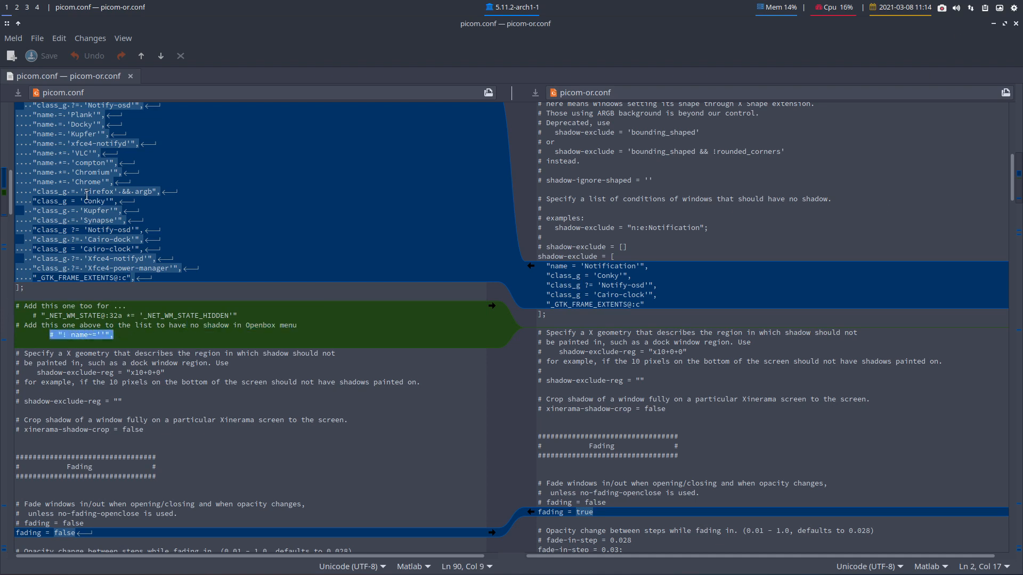
mouse_move(68, 384)
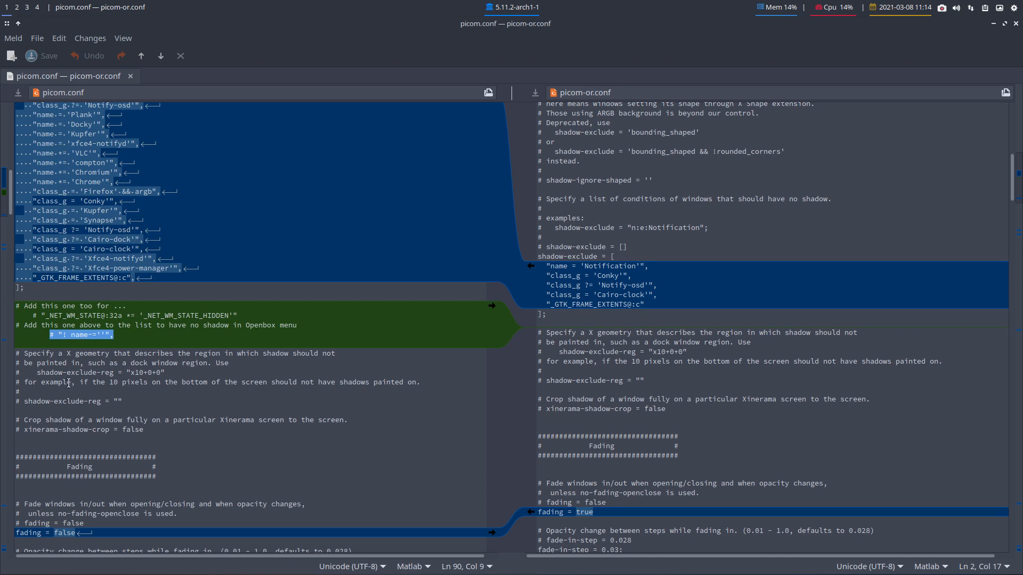
scroll("down", 3)
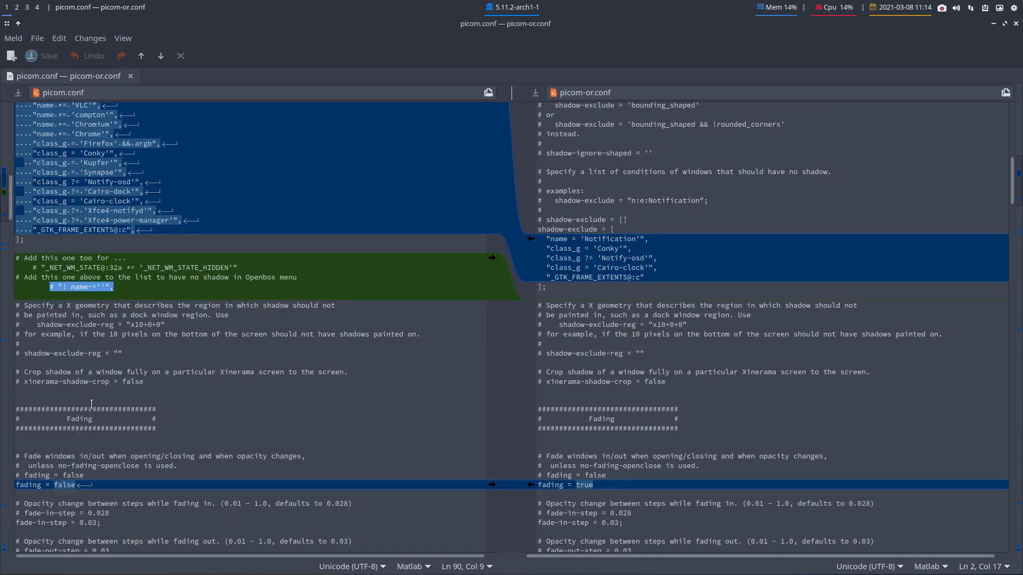
scroll("down", 3)
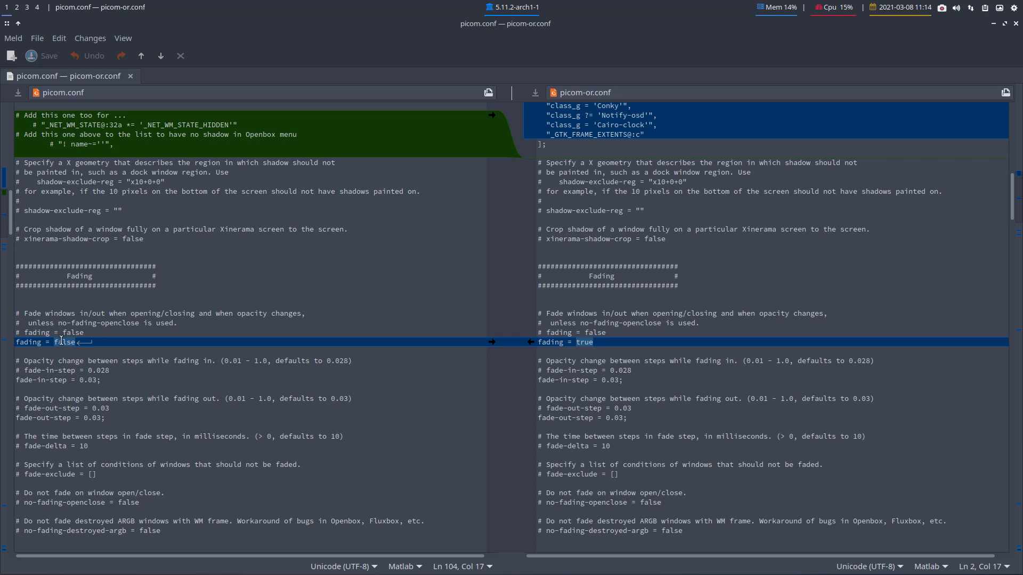
scroll("down", 3)
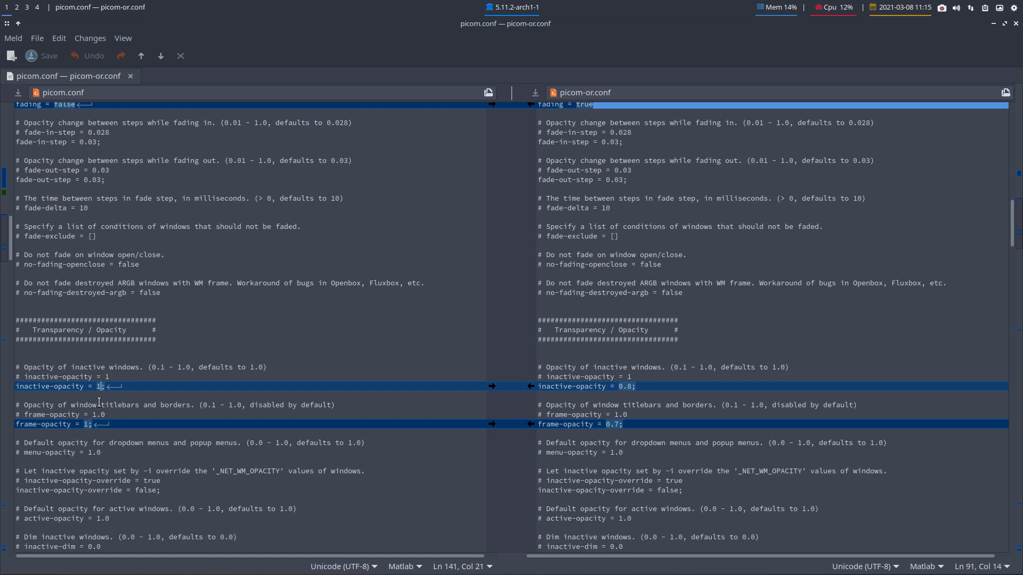
scroll("down", 3)
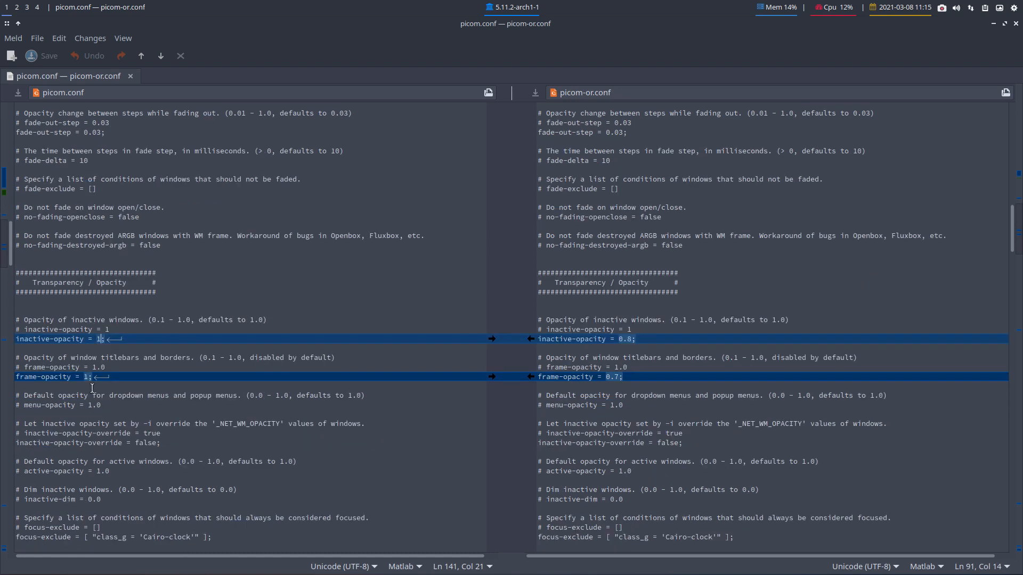
mouse_move(99, 360)
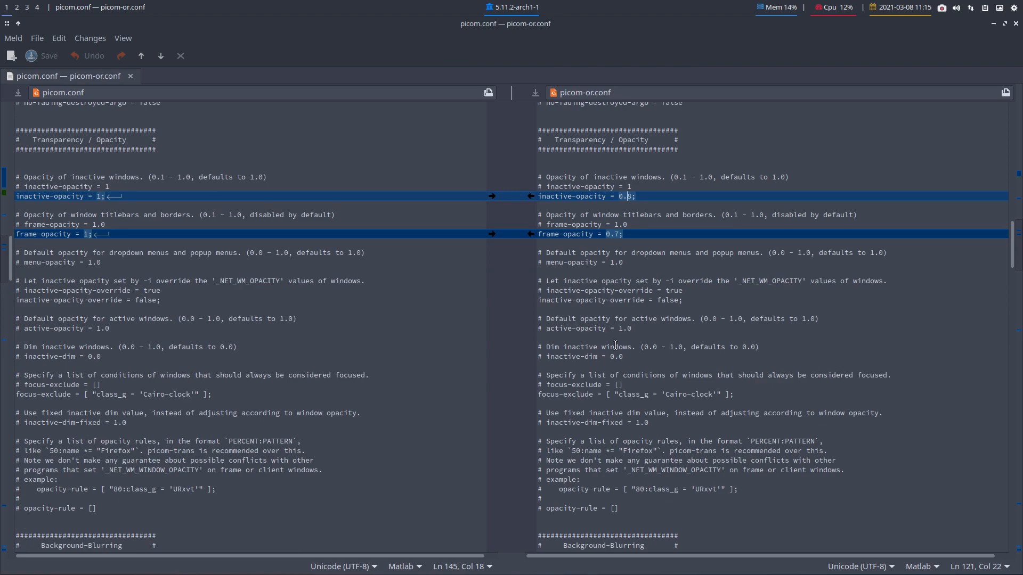
scroll("down", 3)
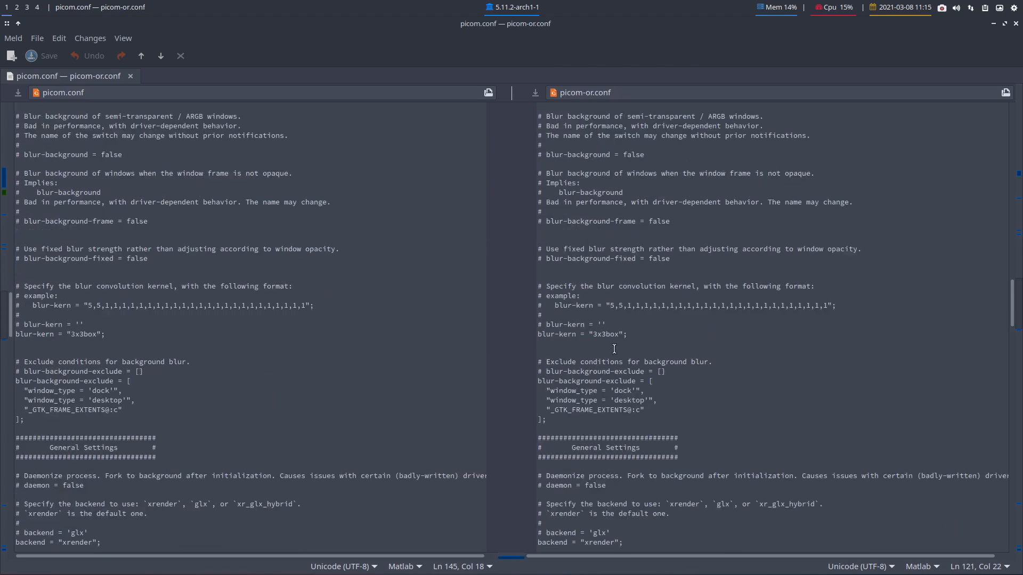
scroll("down", 3)
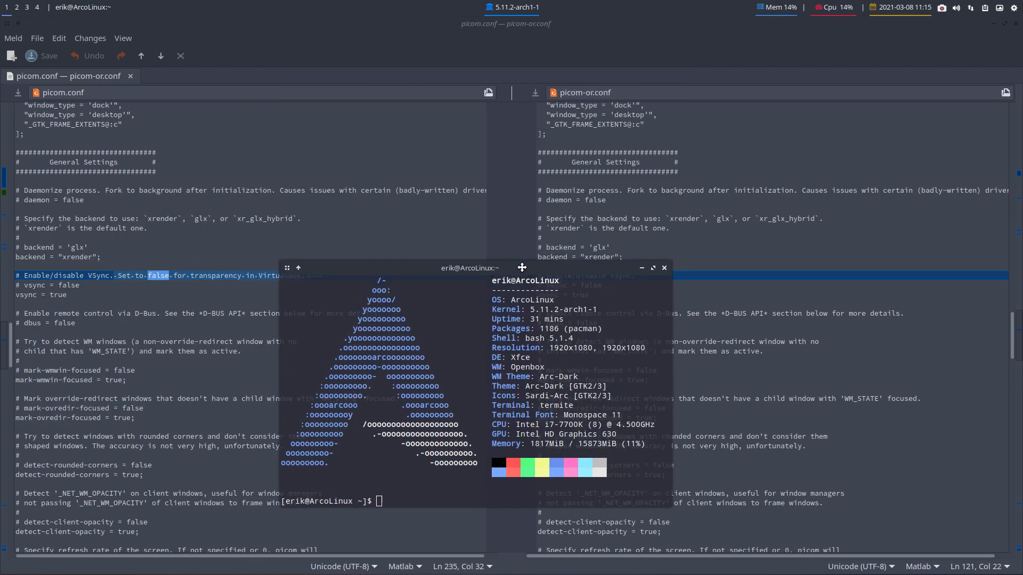
left_click(664, 268)
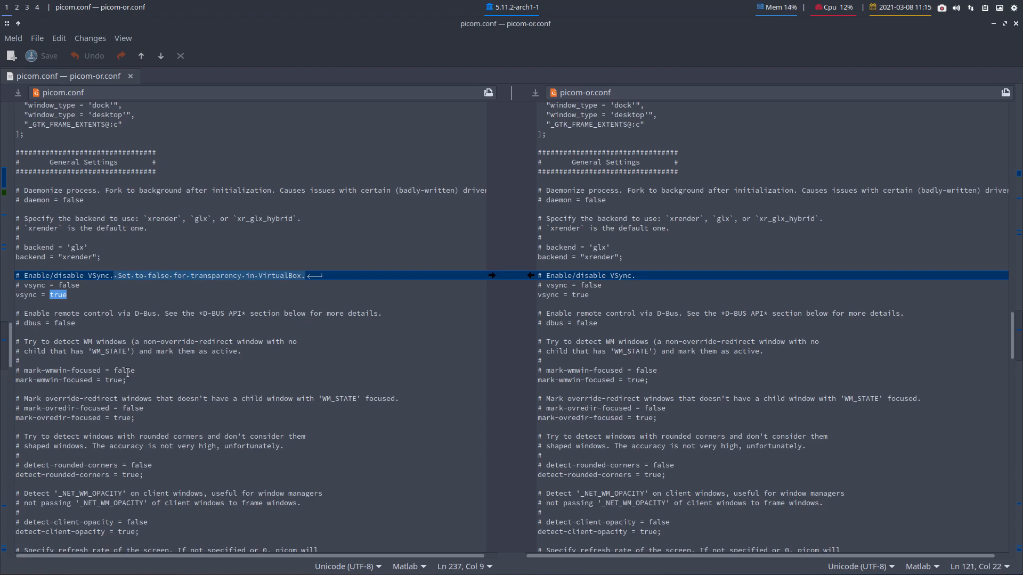
scroll("down", 3)
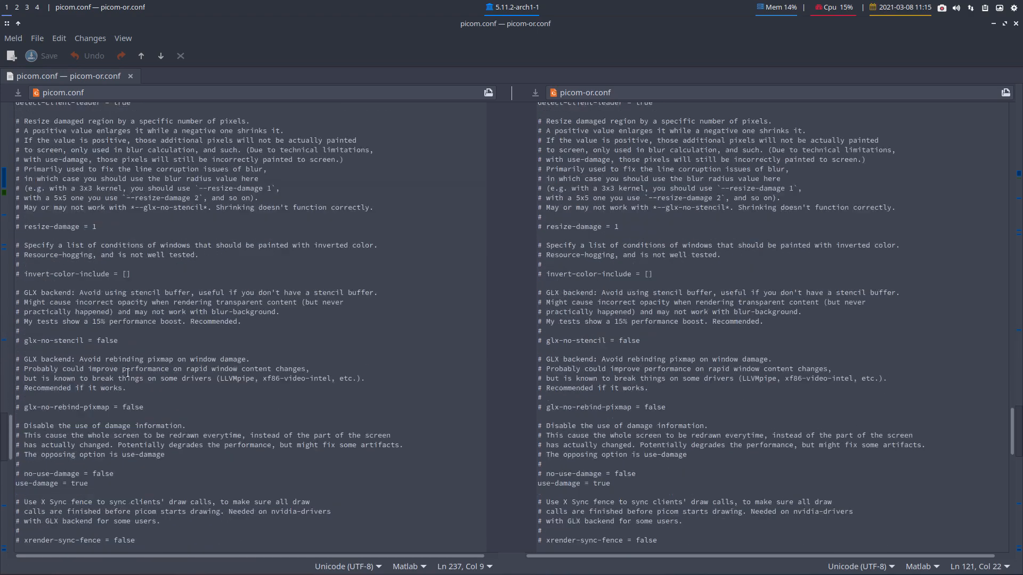
scroll("down", 3)
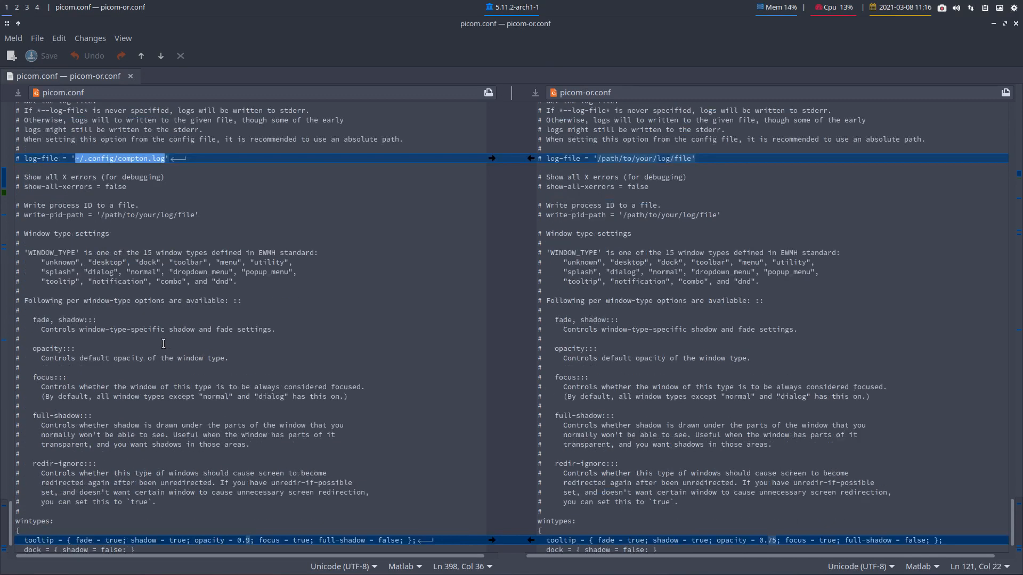
scroll("down", 3)
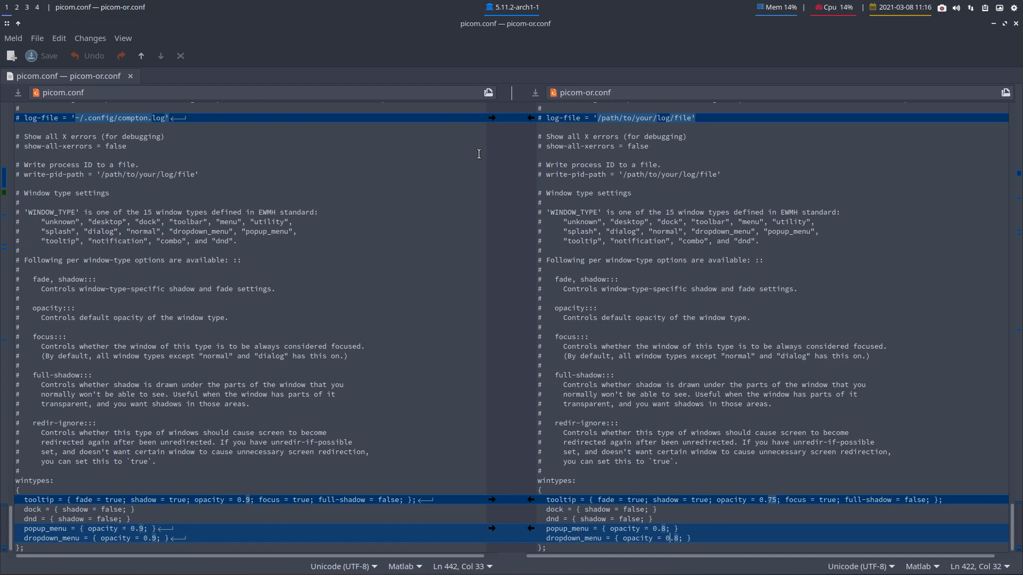
mouse_move(1017, 25)
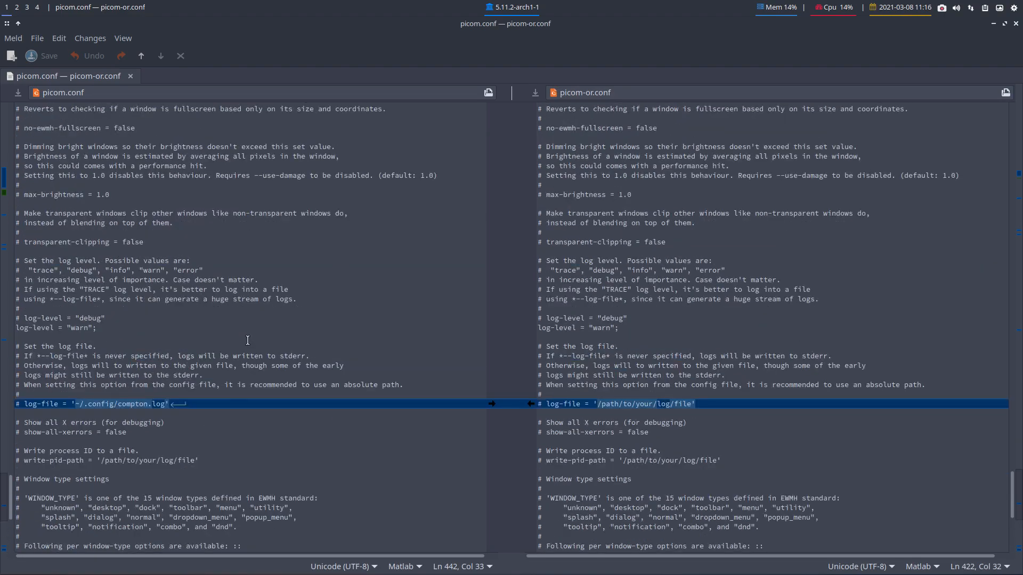
scroll("down", 3)
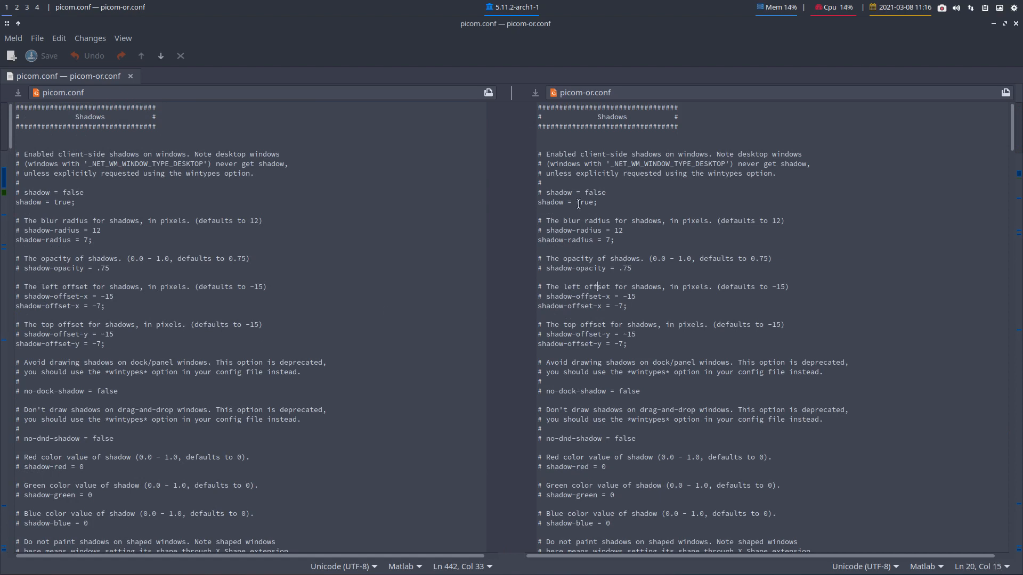
scroll("down", 3)
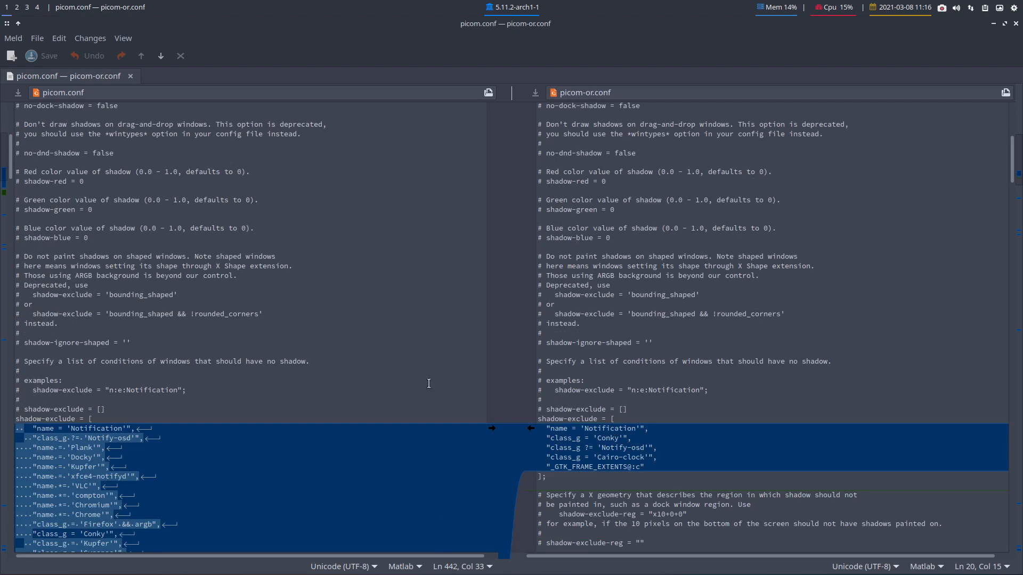
scroll("down", 3)
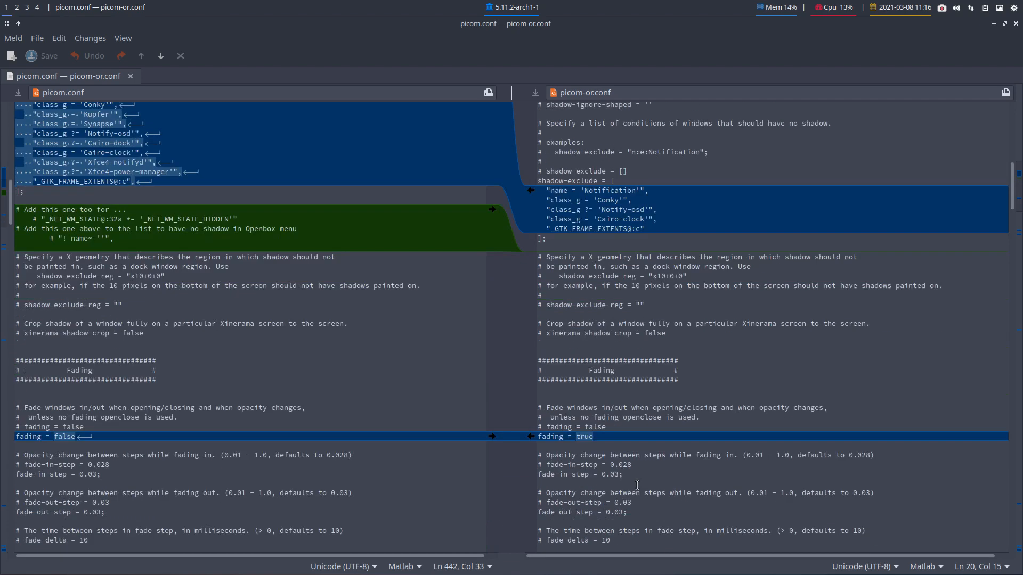